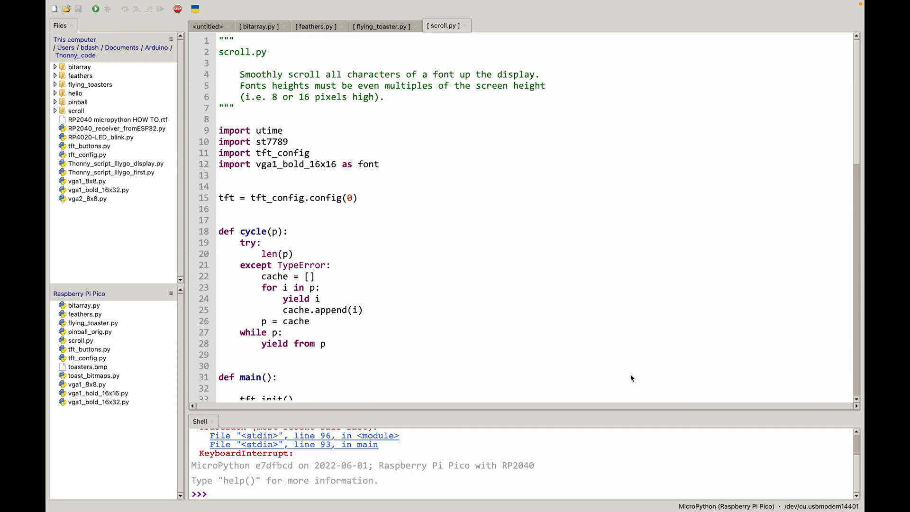
mouse_move(290, 157)
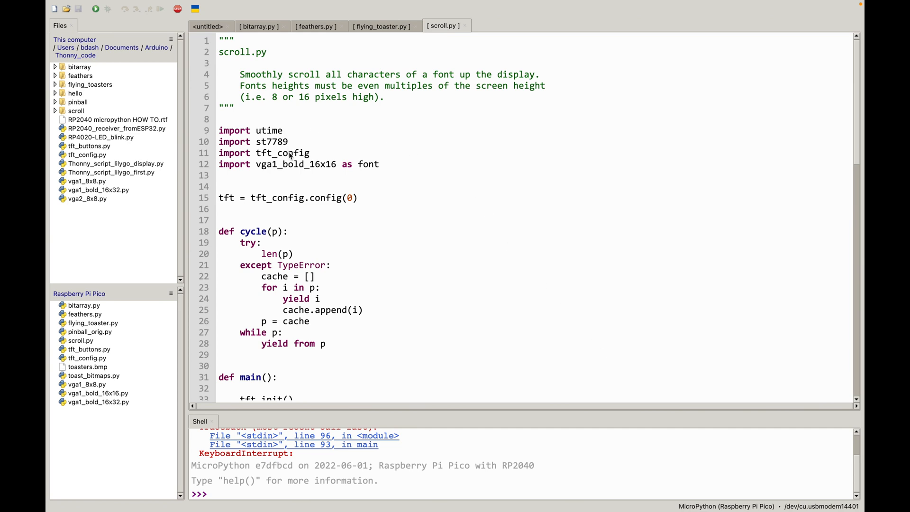
mouse_move(304, 129)
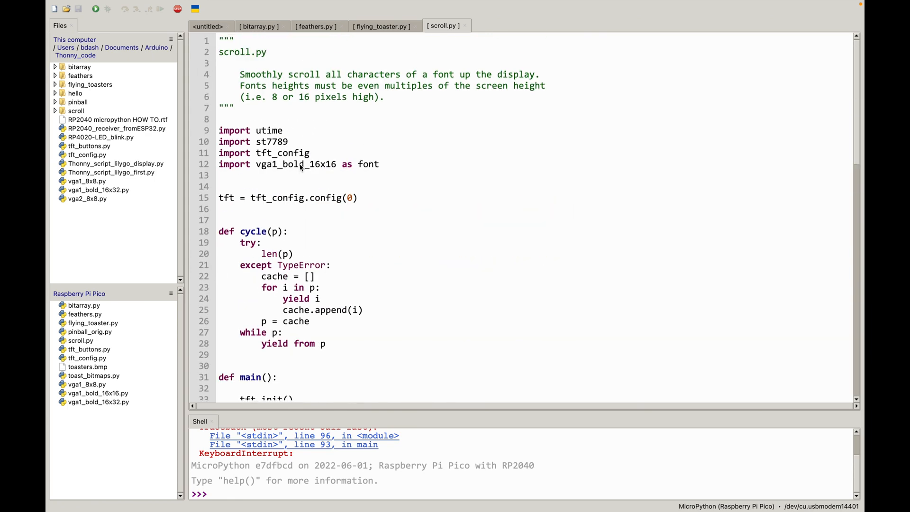
mouse_move(301, 170)
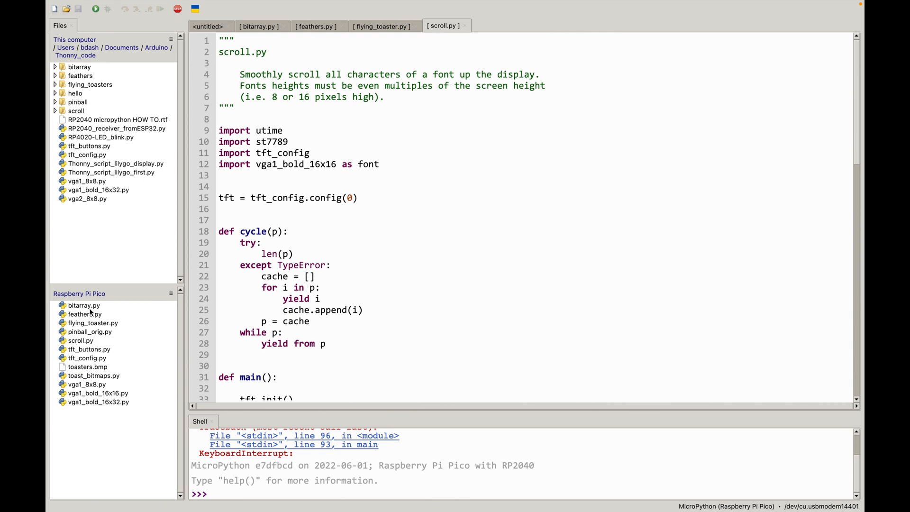
- Select feathers.py and flying_toaster.py in the Pico file list while the shell resets to a fresh prompt
left_click(85, 314)
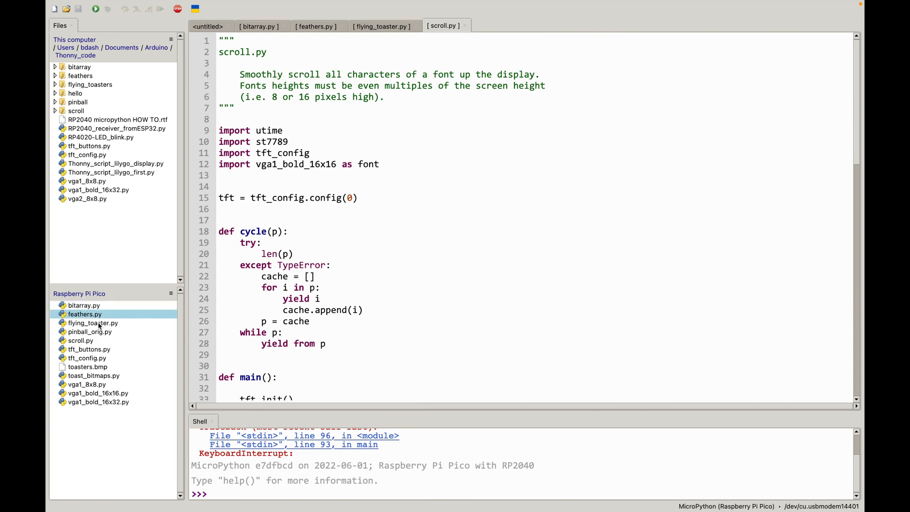
left_click(93, 323)
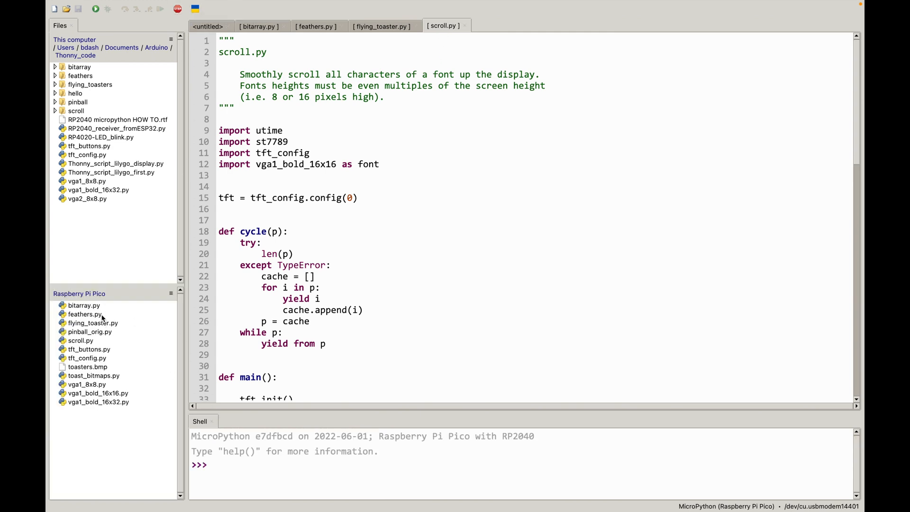
left_click(84, 314)
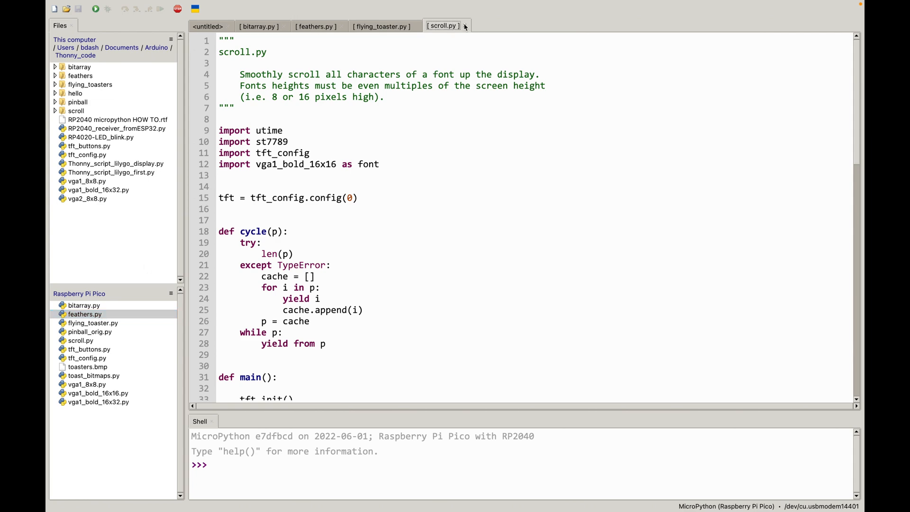
- Close the old tabs, run feathers.py from the Pico, then interrupt it
left_click(315, 26)
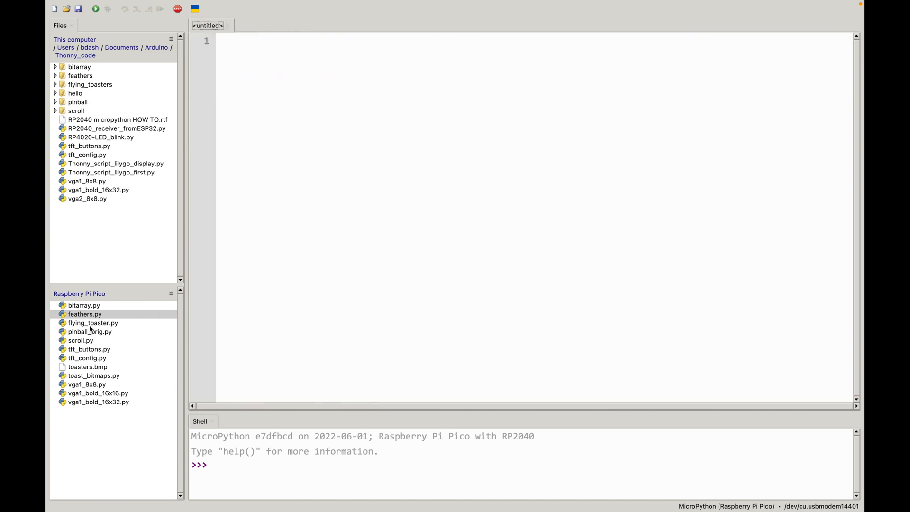
double_click(84, 313)
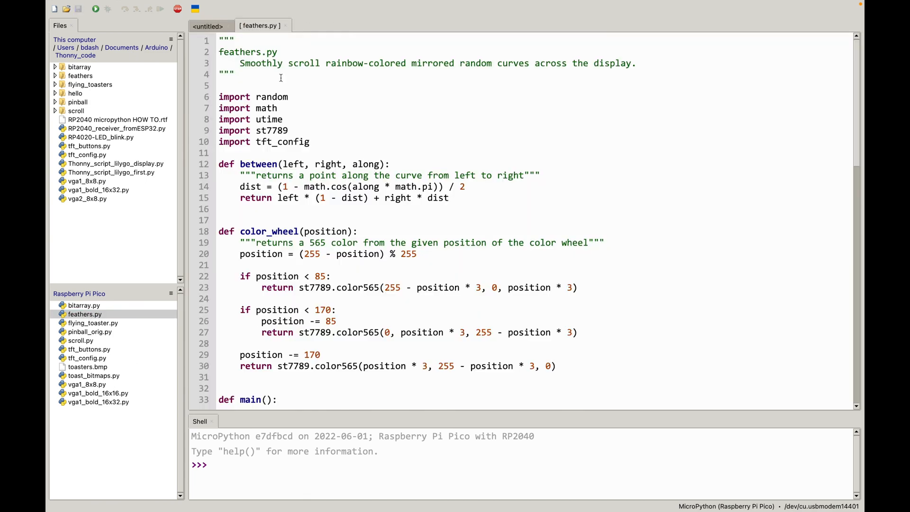
left_click(95, 8)
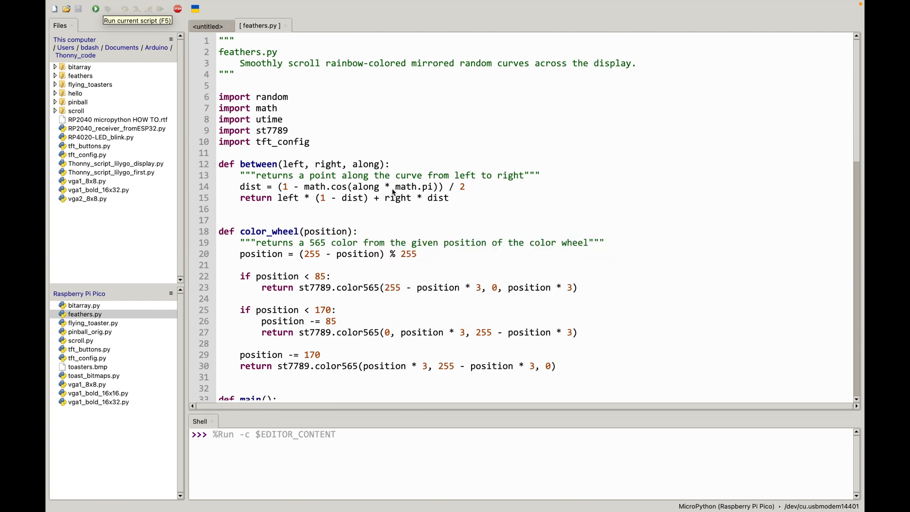
mouse_move(178, 9)
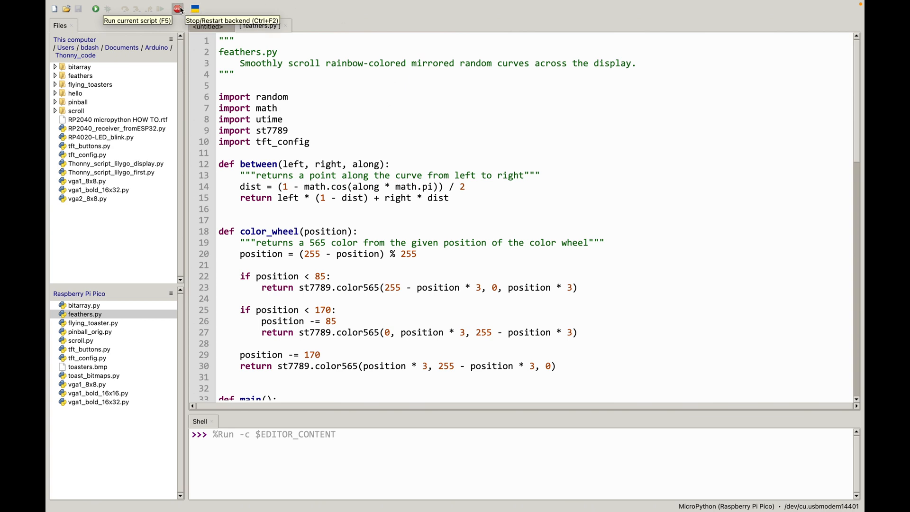
left_click(176, 9)
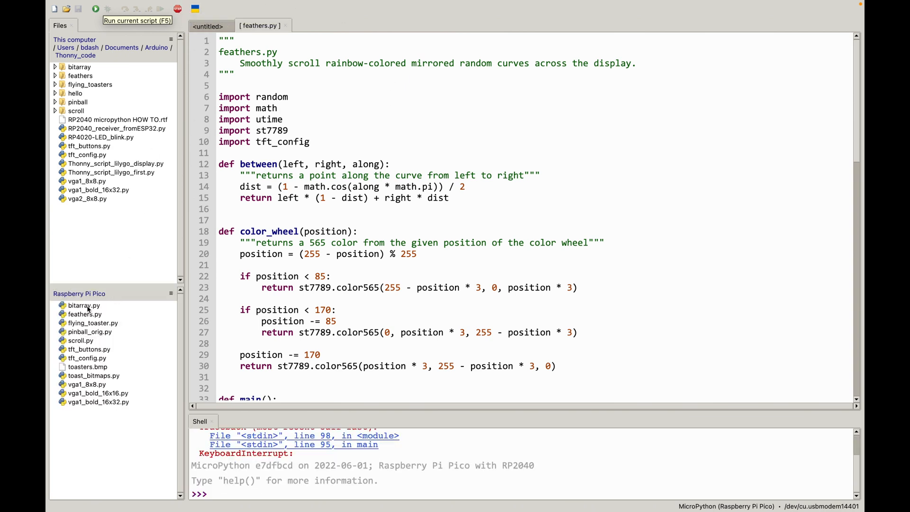
- Open bitarray.py from the Pico and run it on the board
double_click(83, 305)
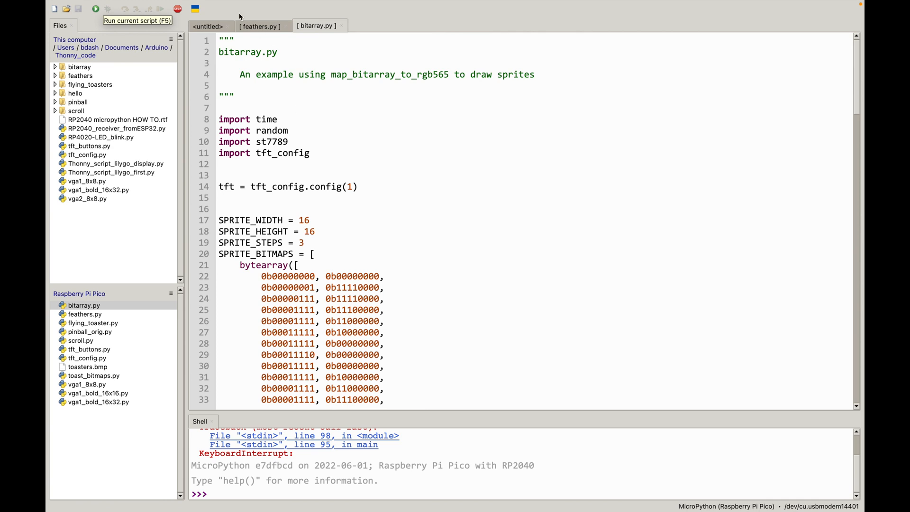
left_click(96, 8)
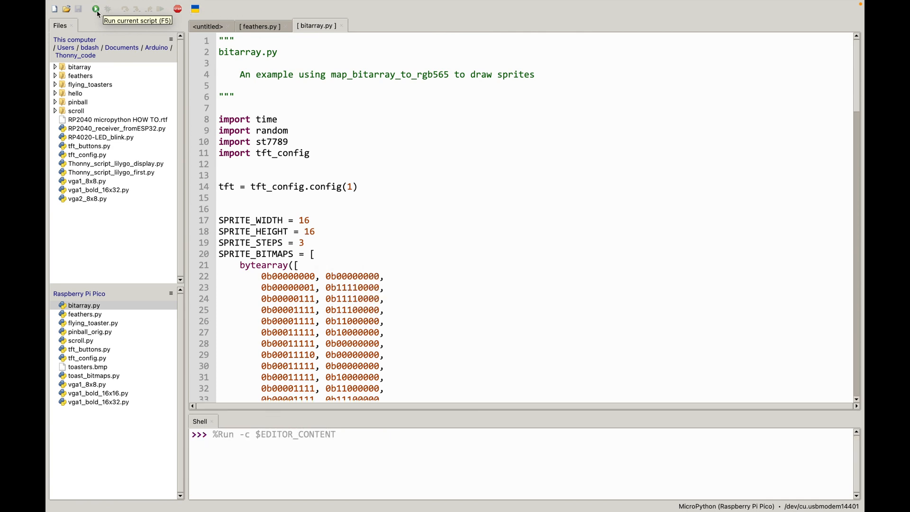
mouse_move(133, 331)
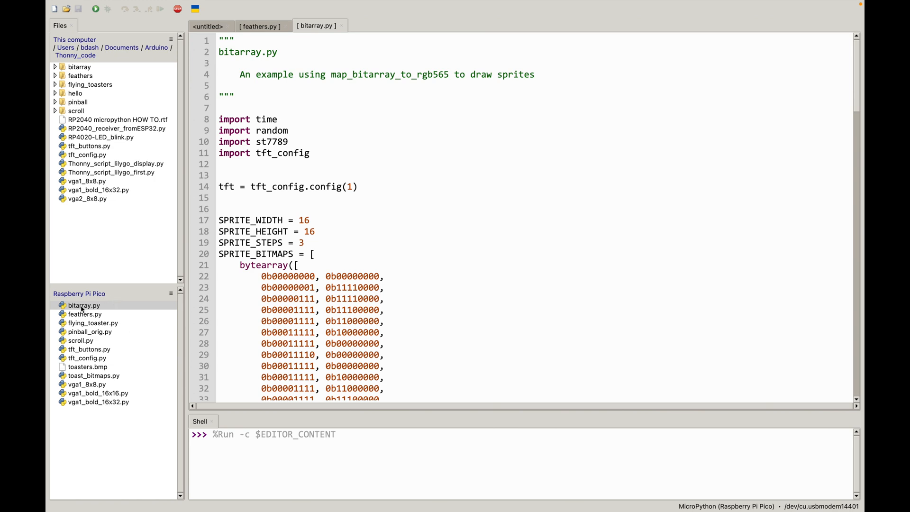
- Browse feathers.py, flying_toaster.py and pinball_orig.py in the Pico file list
left_click(85, 314)
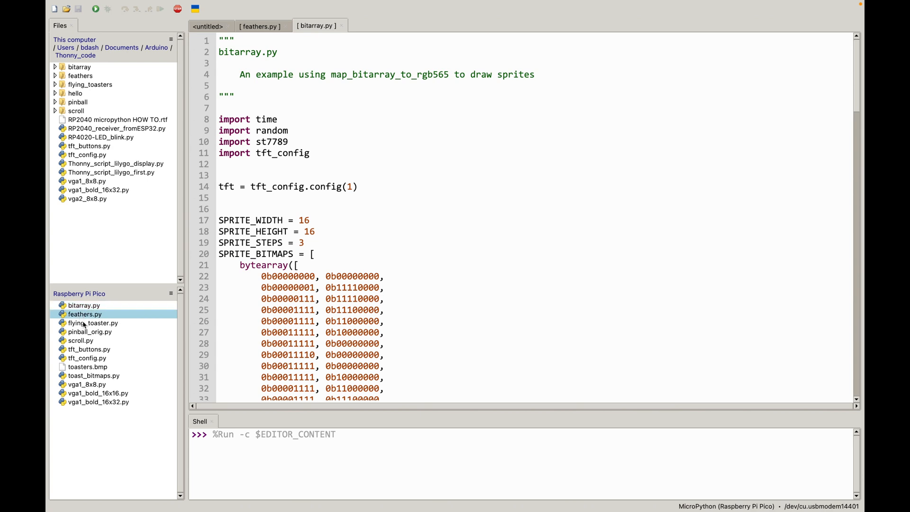
left_click(93, 323)
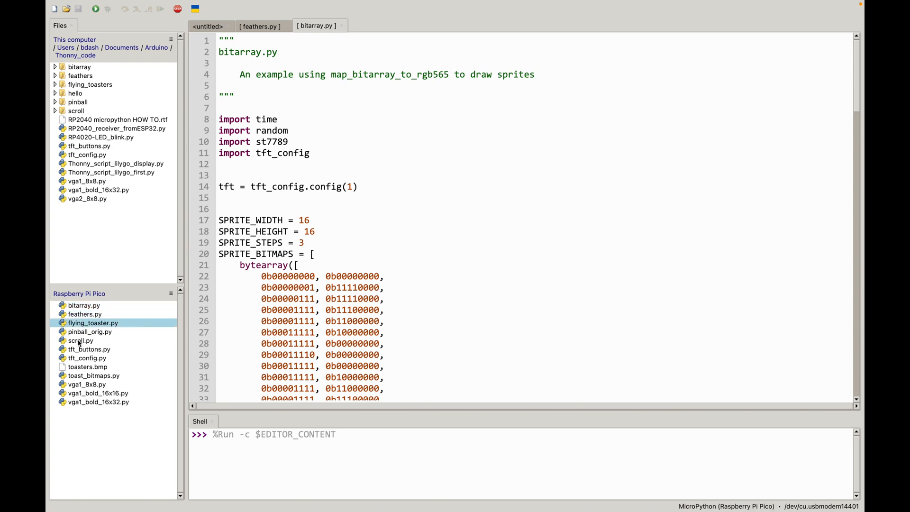
left_click(90, 331)
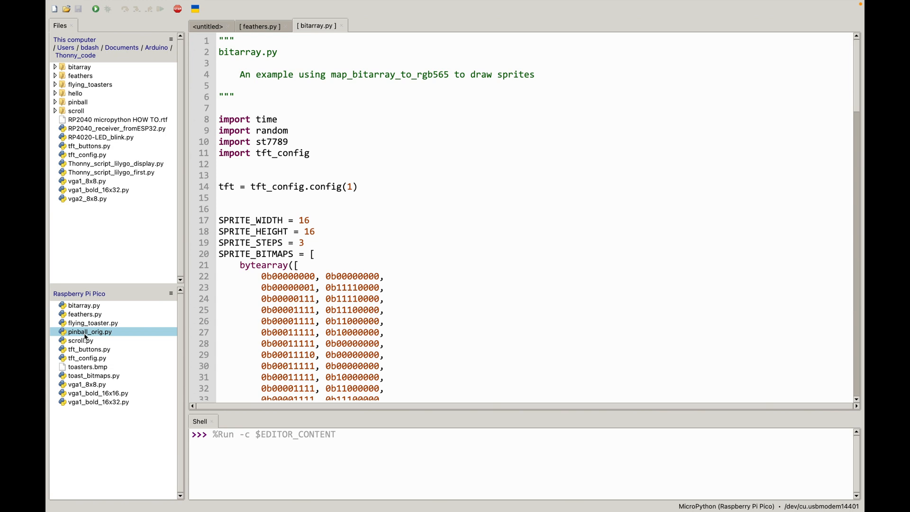
mouse_move(108, 329)
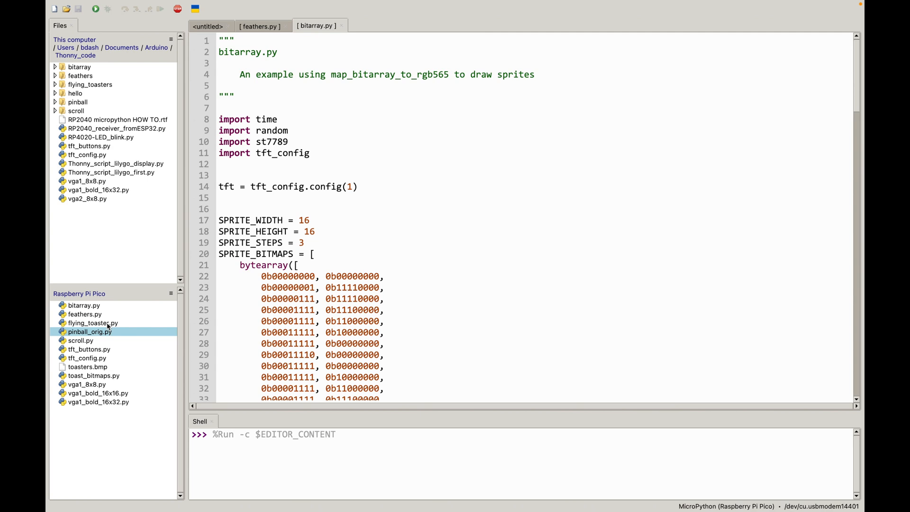
- Scroll bitarray.py down to main() and place the caret in the map_bitarray_to_rgb565 sprite_bitmap line
right_click(90, 331)
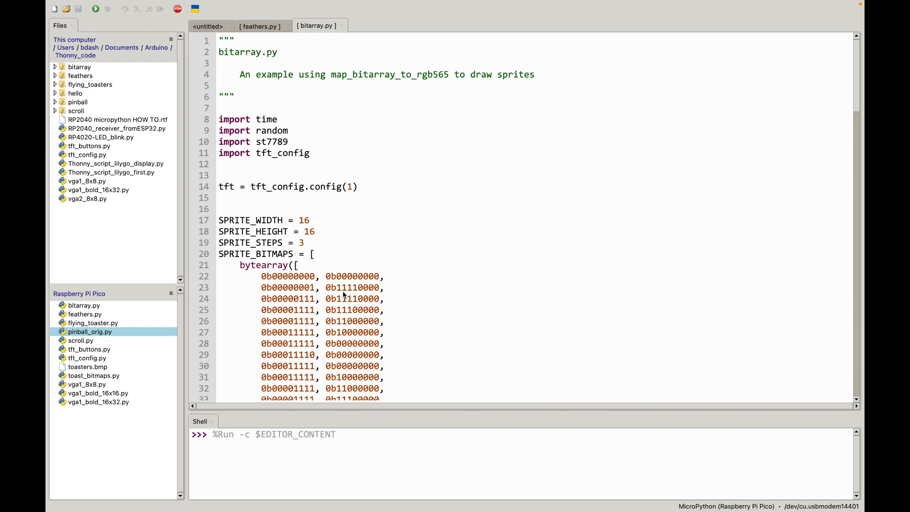
scroll("down", 3)
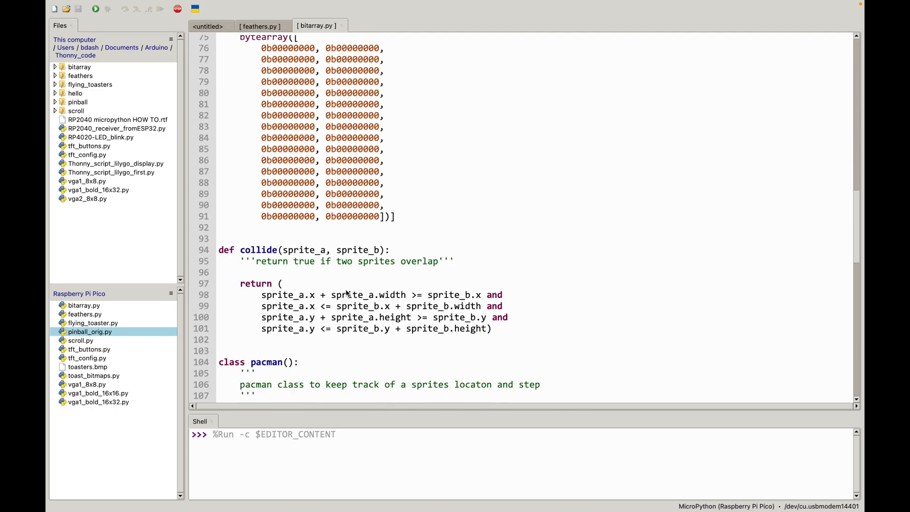
scroll("down", 3)
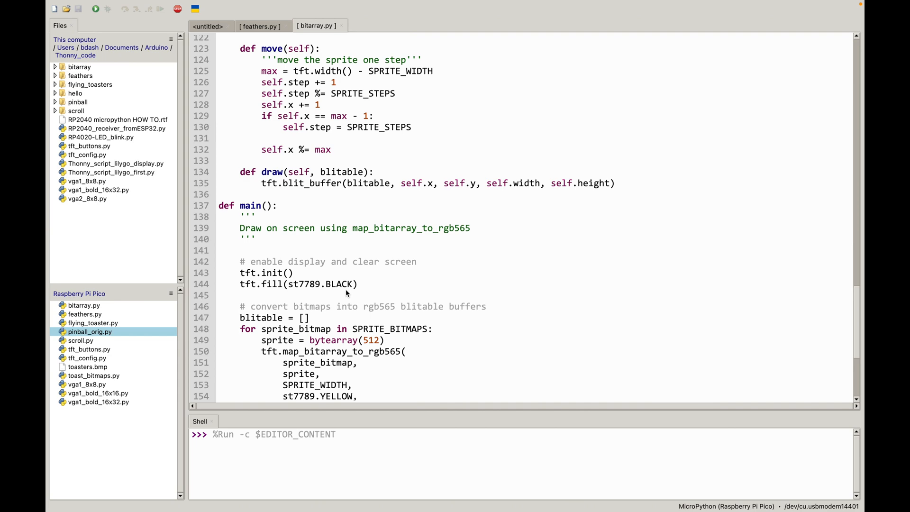
scroll("up", 3)
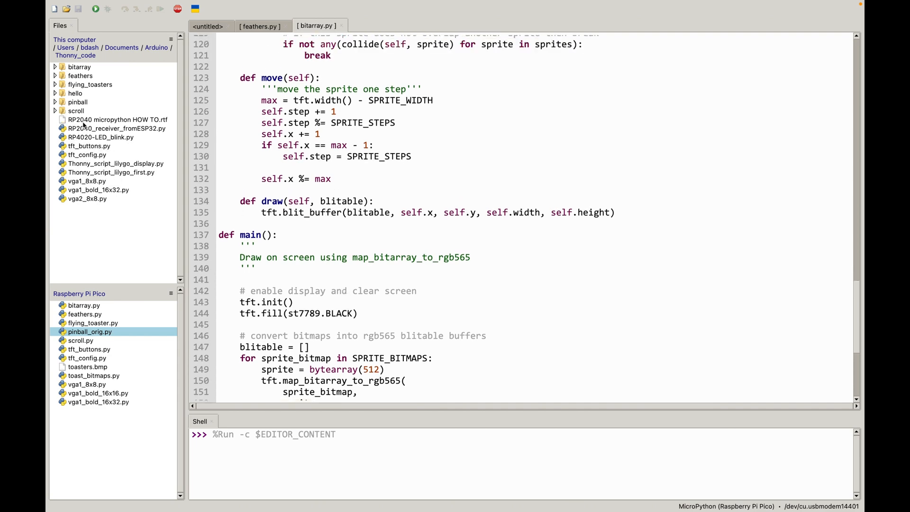
scroll("down", 3)
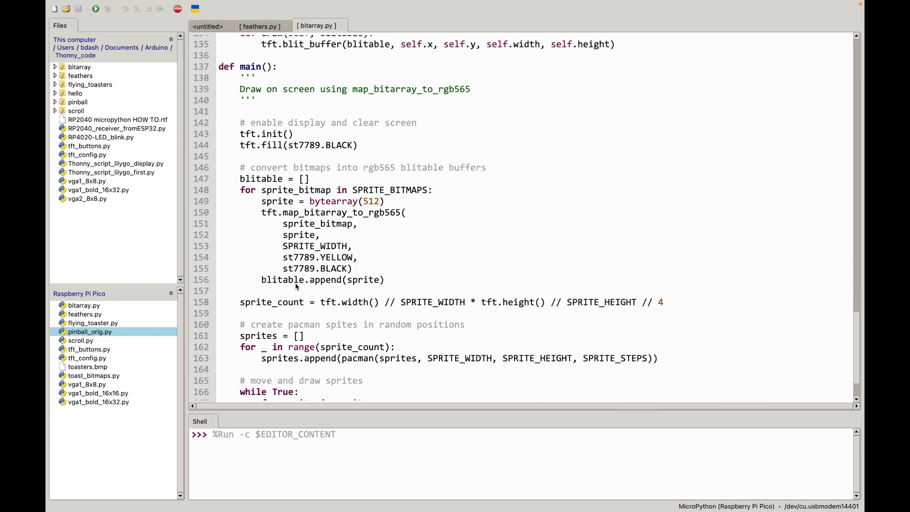
double_click(342, 145)
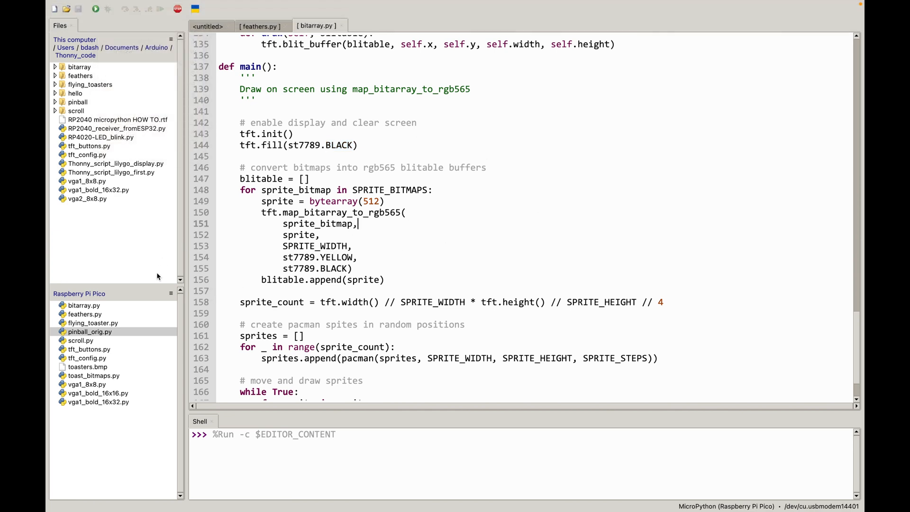
right_click(90, 331)
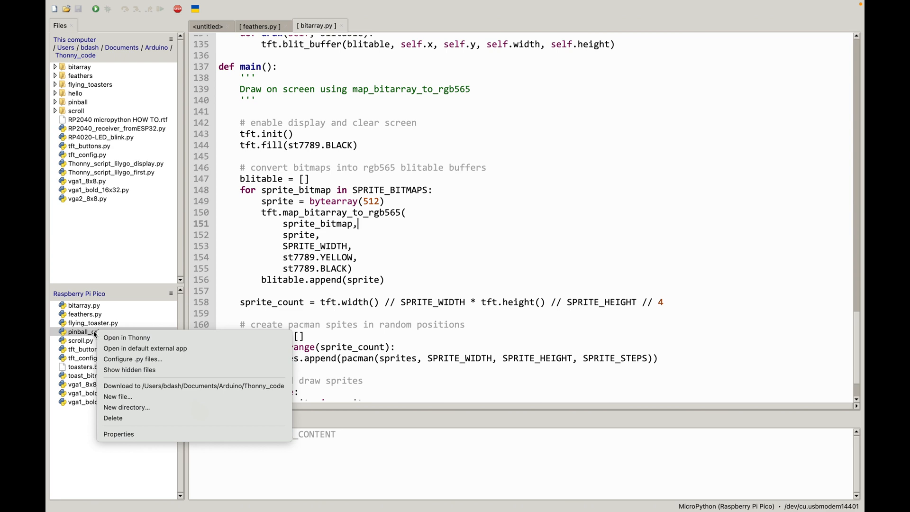
mouse_move(124, 315)
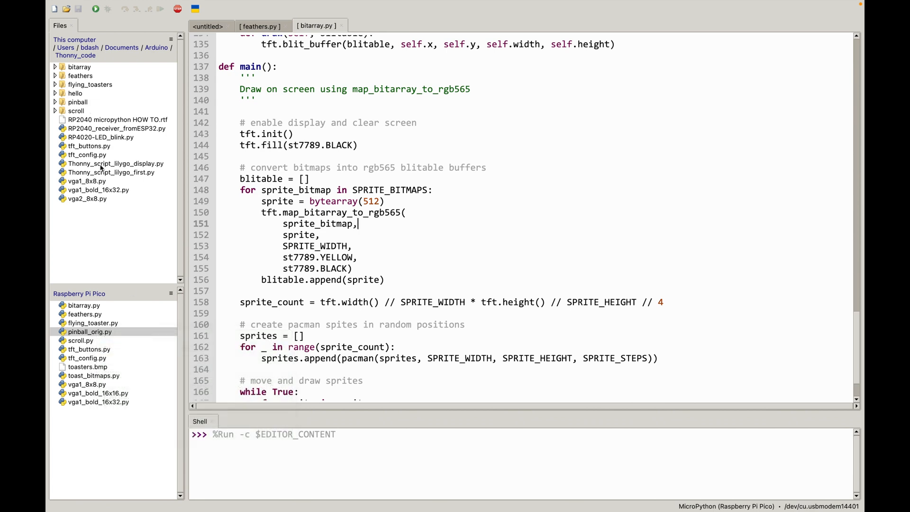
left_click(90, 146)
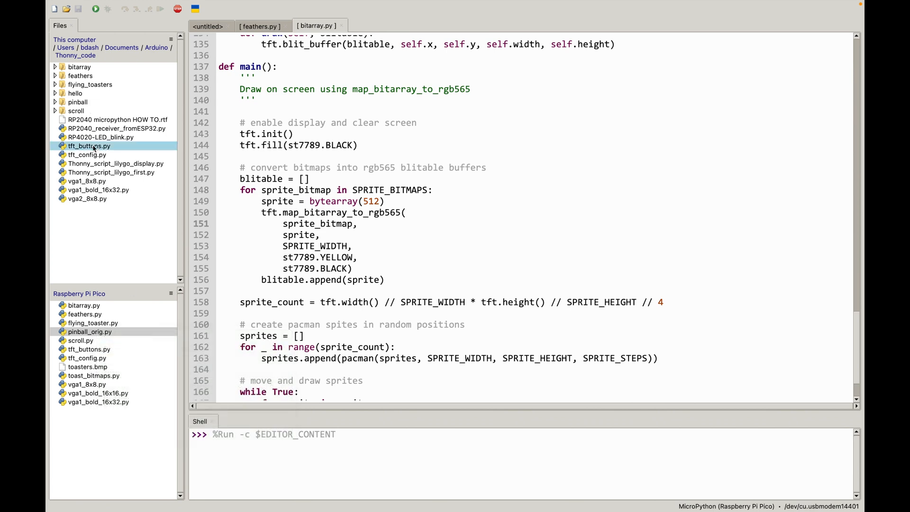
right_click(88, 145)
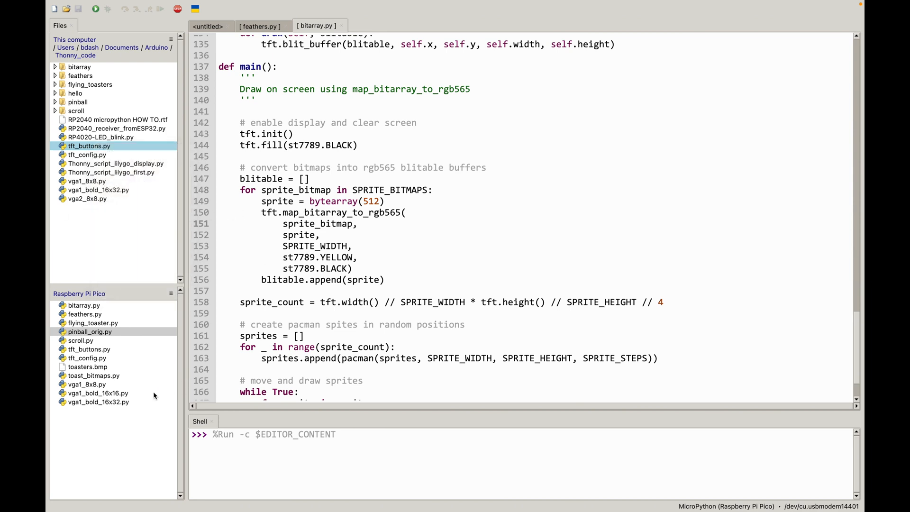
left_click(88, 366)
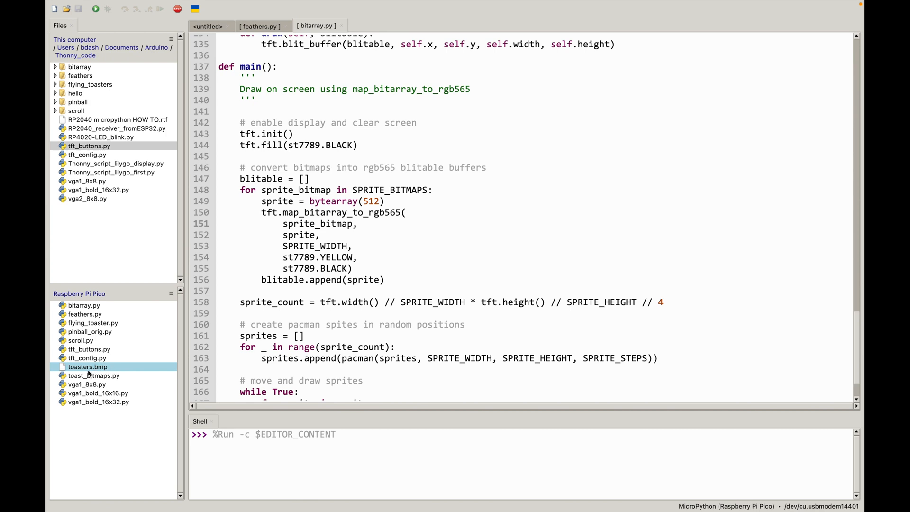
left_click(86, 384)
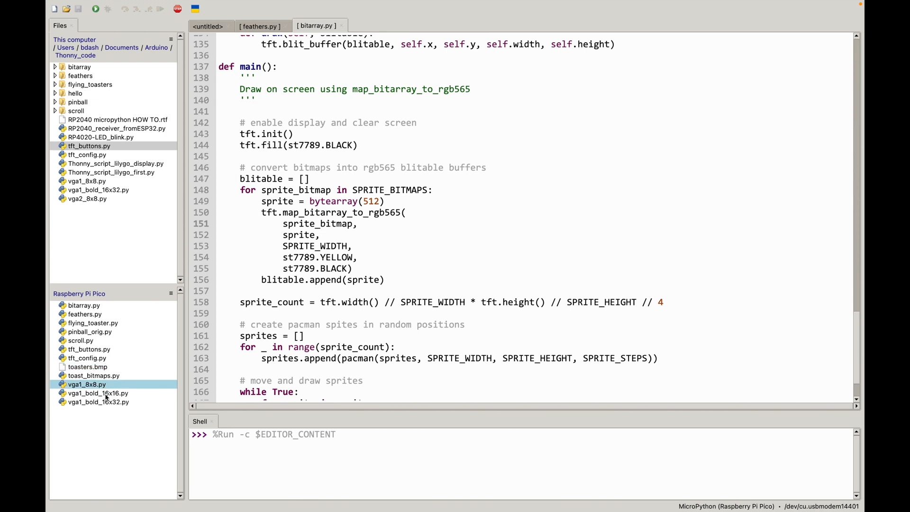
left_click(99, 393)
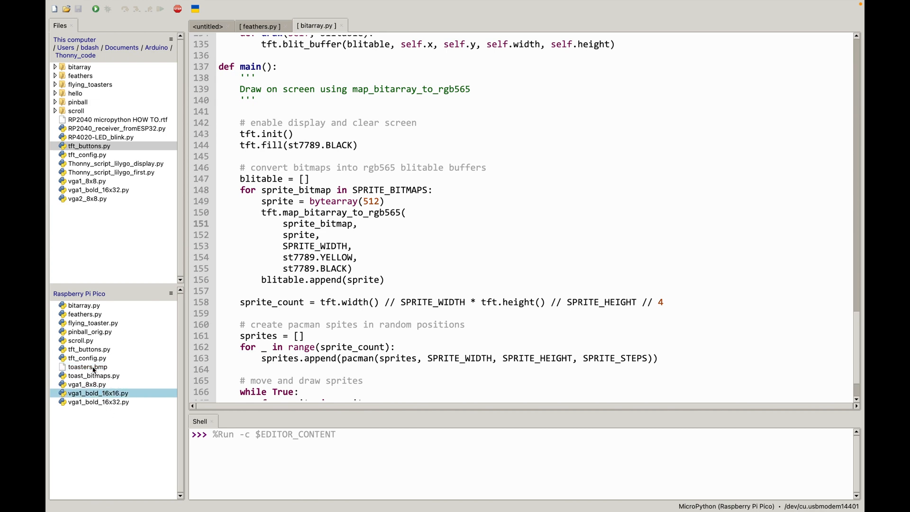
left_click(87, 357)
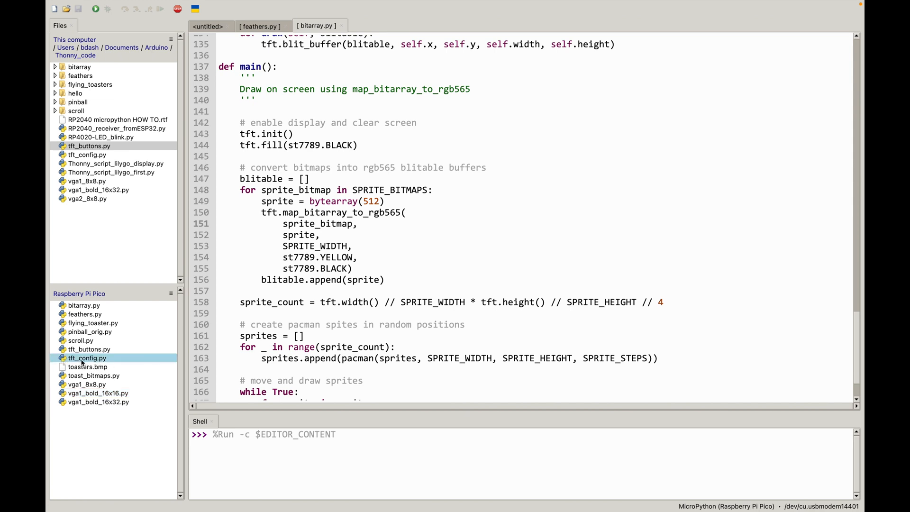
left_click(89, 349)
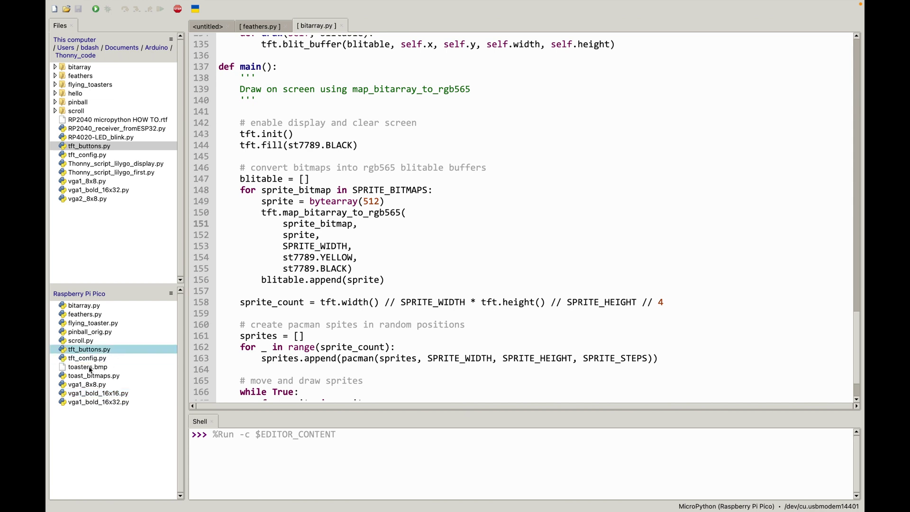
mouse_move(128, 388)
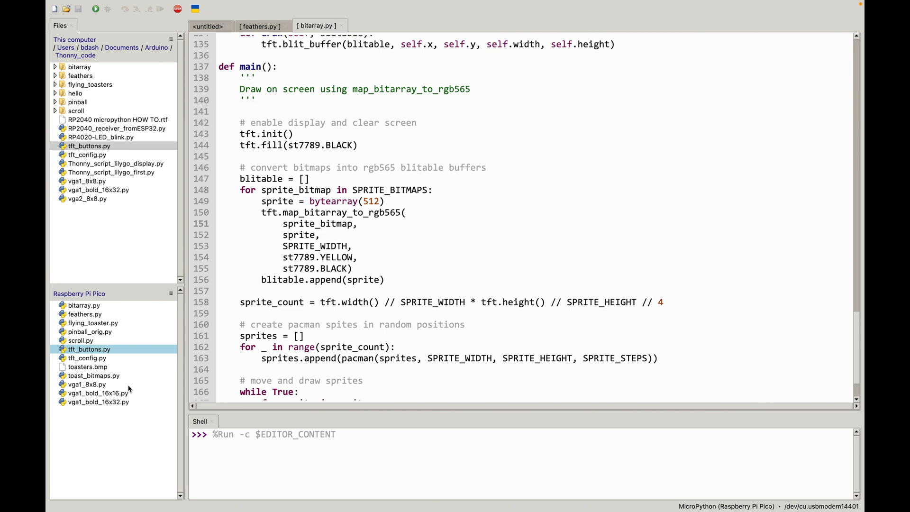
mouse_move(96, 379)
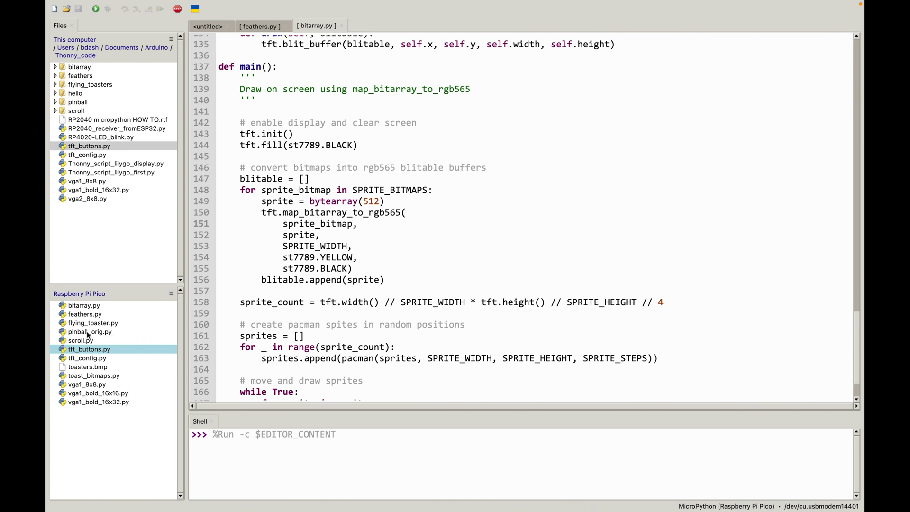
mouse_move(137, 392)
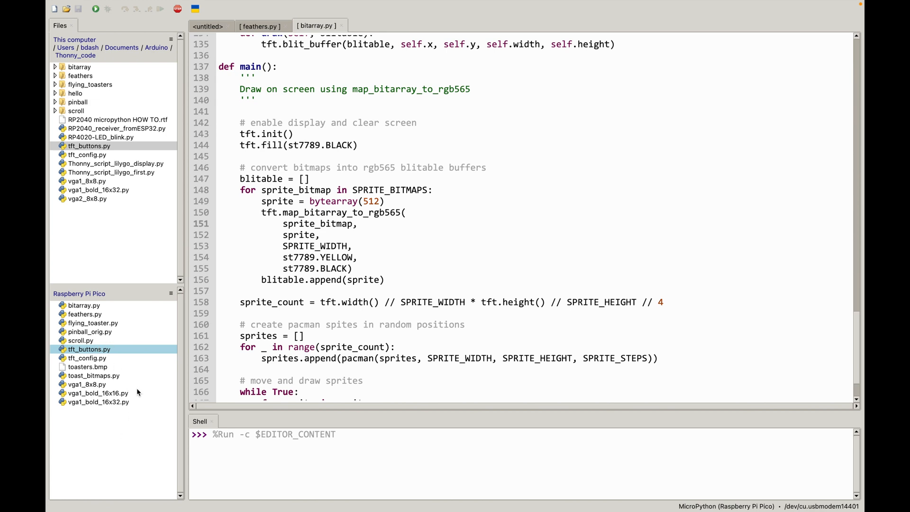
mouse_move(97, 338)
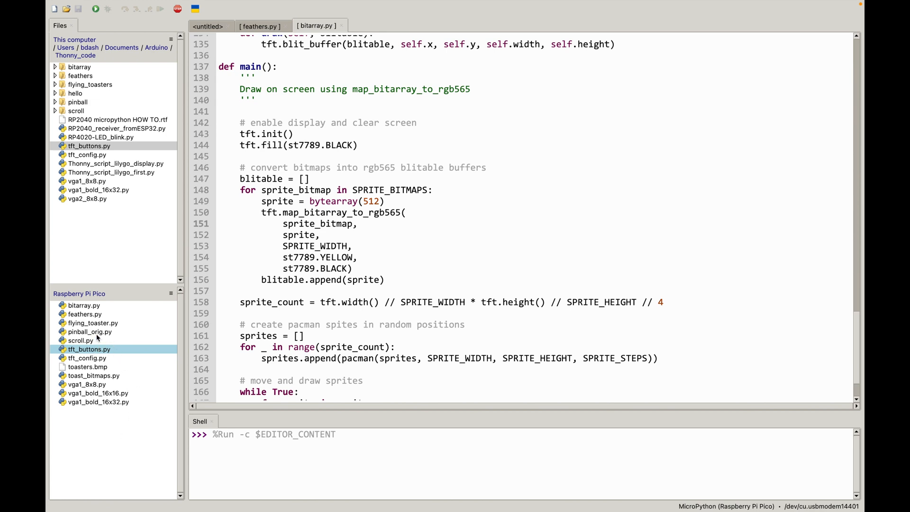
mouse_move(102, 336)
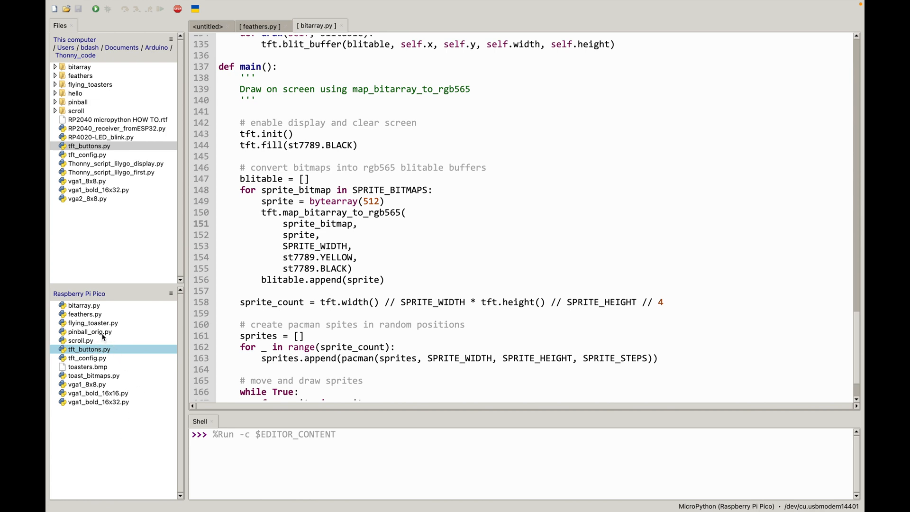